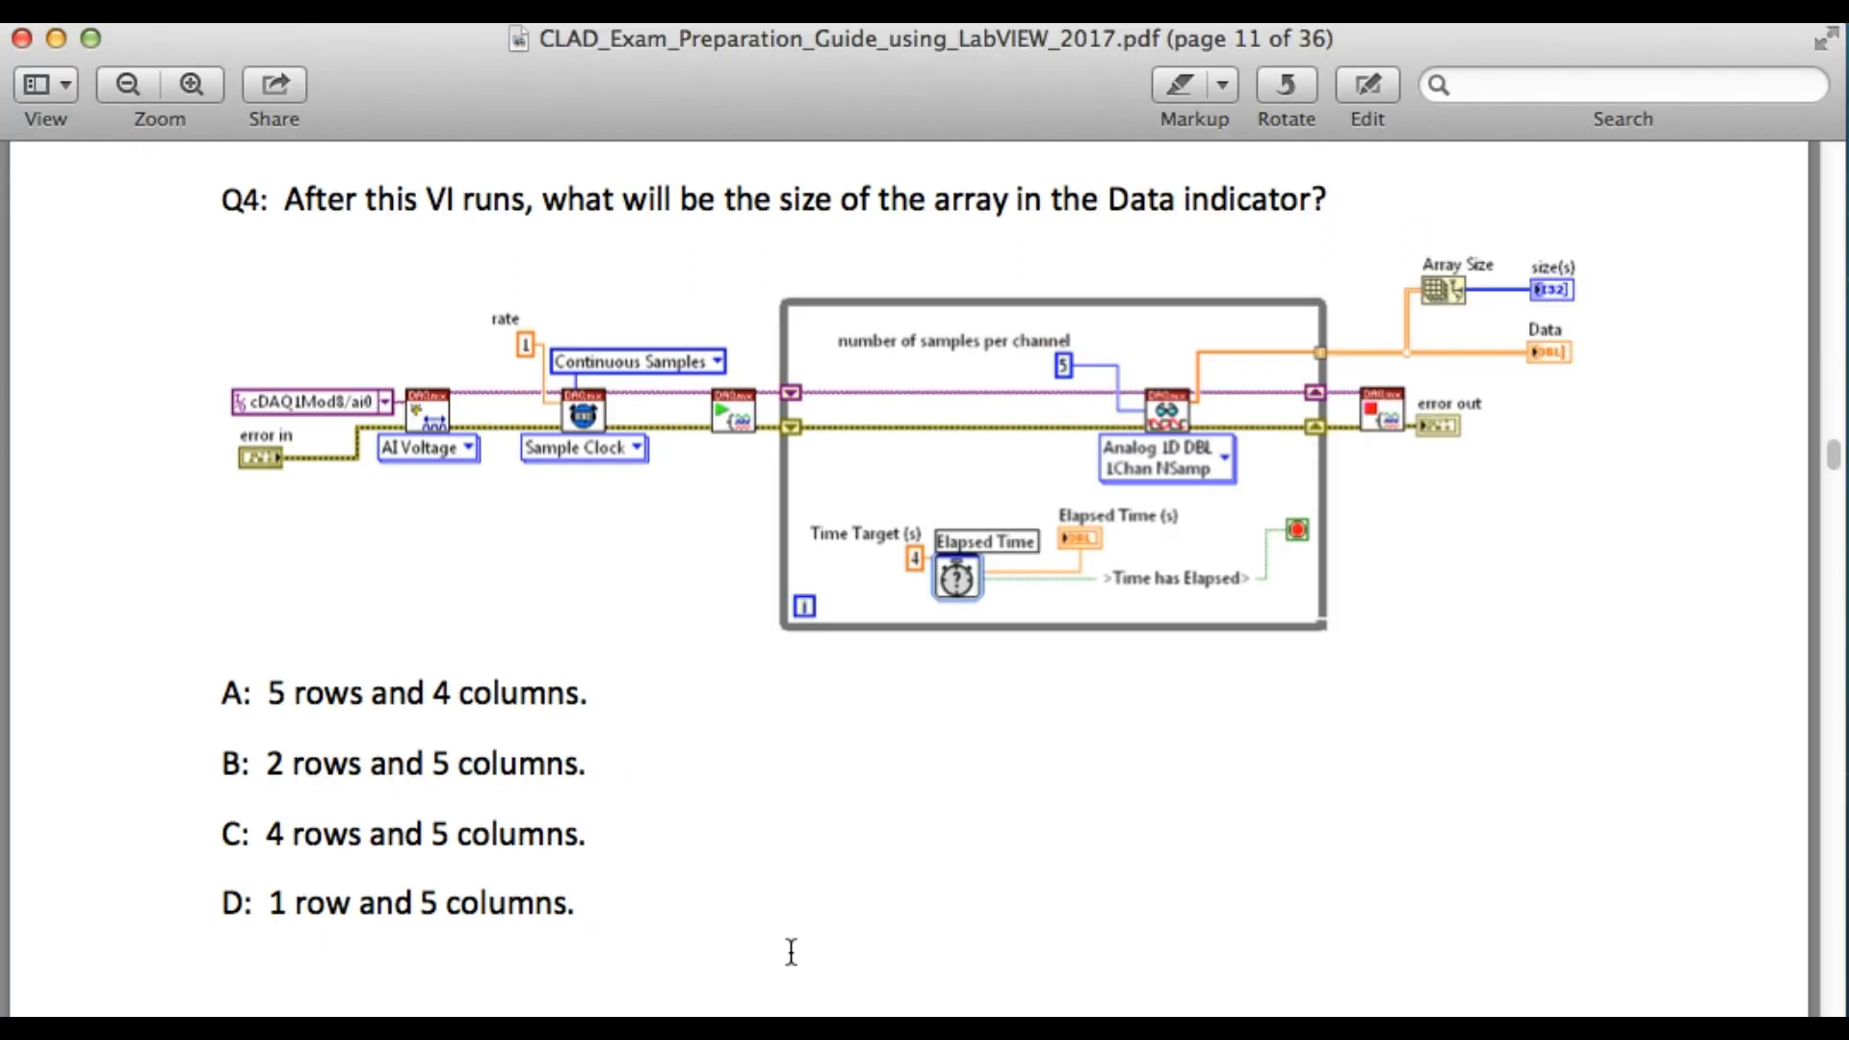
mouse_move(990, 208)
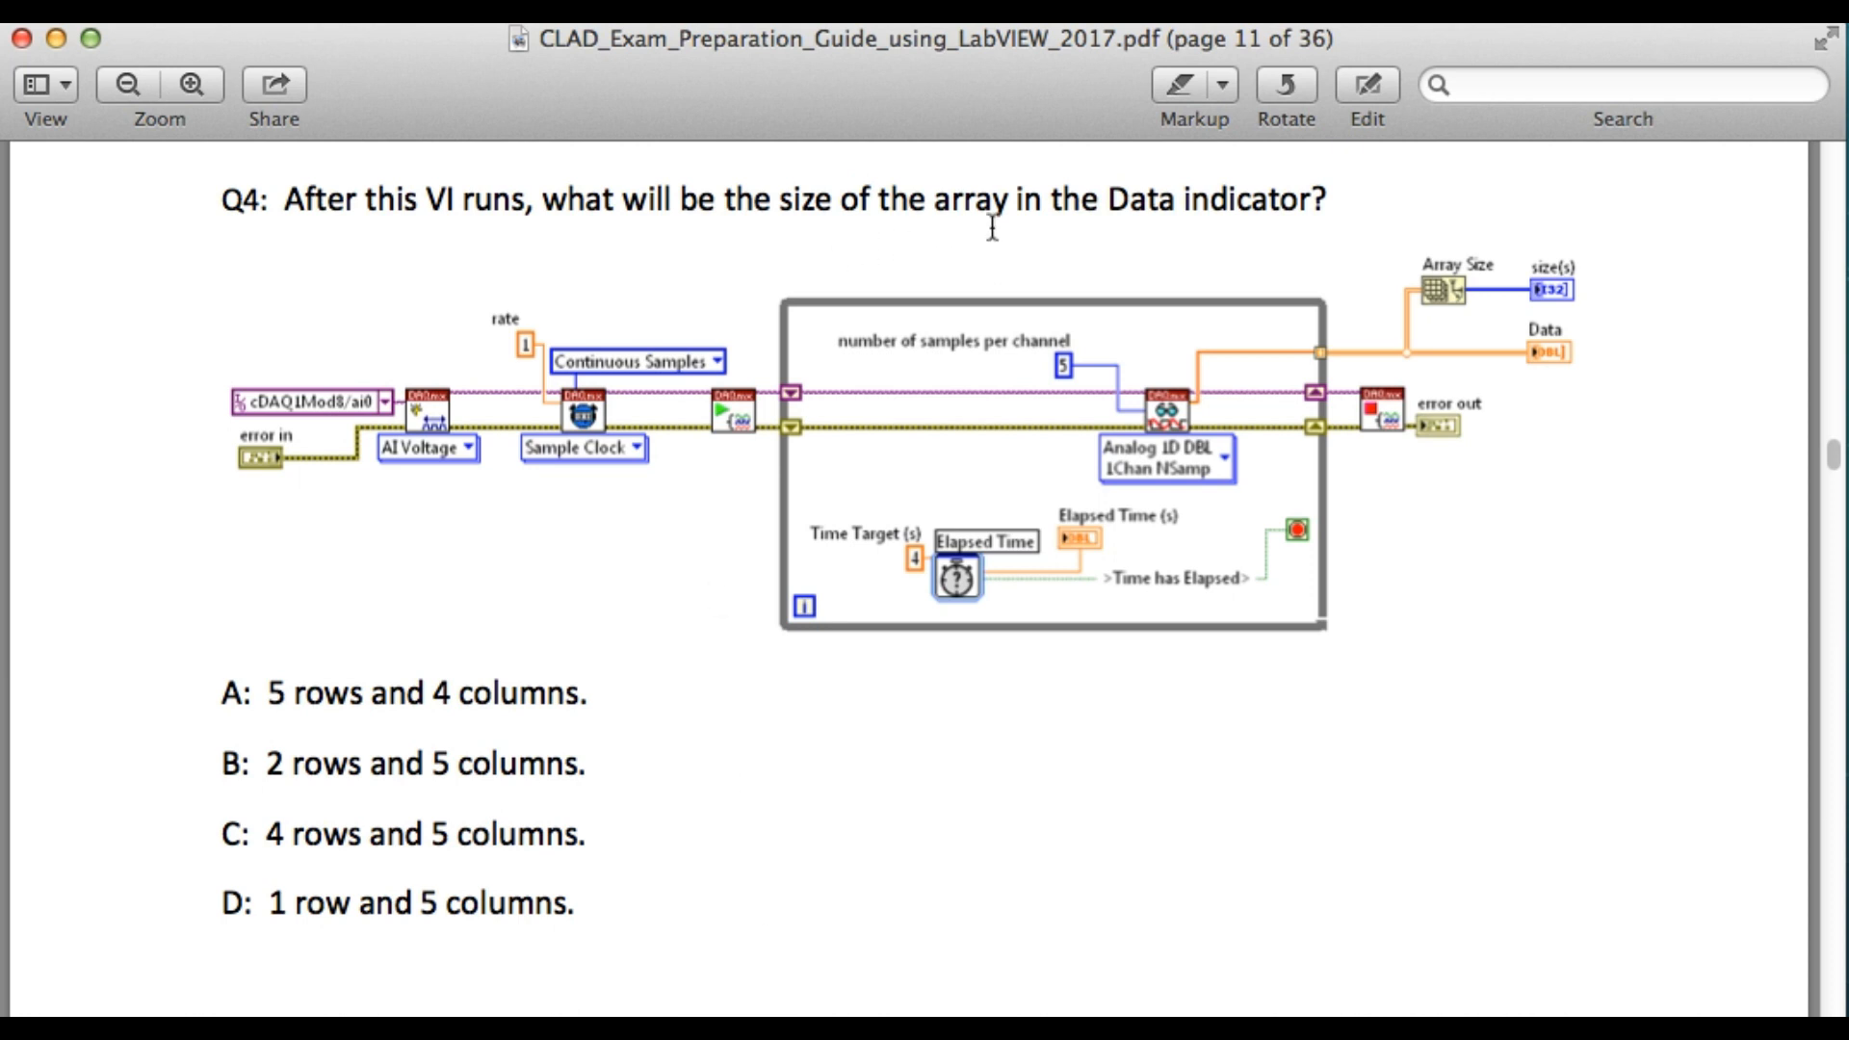
mouse_move(519, 361)
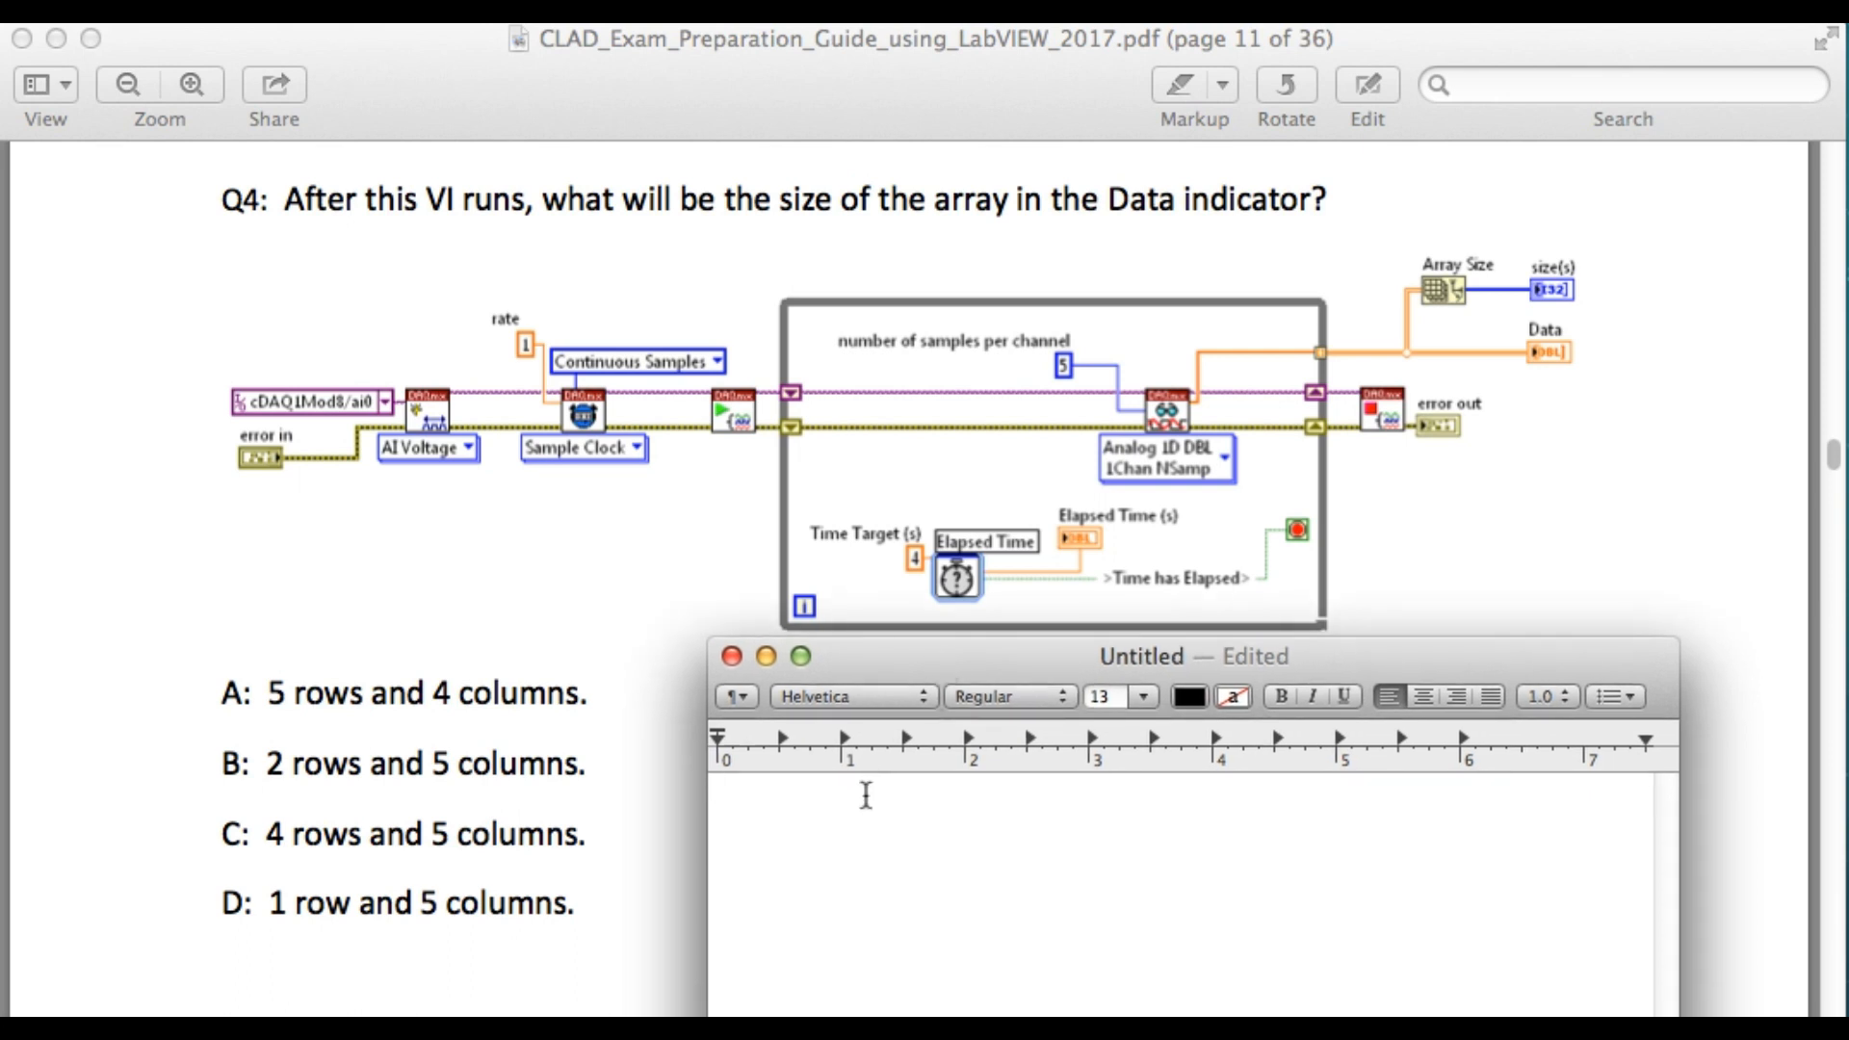
Step: Write the timing calculation "5/1 = 5 sec" as the note's first line and start a new line
type("5")
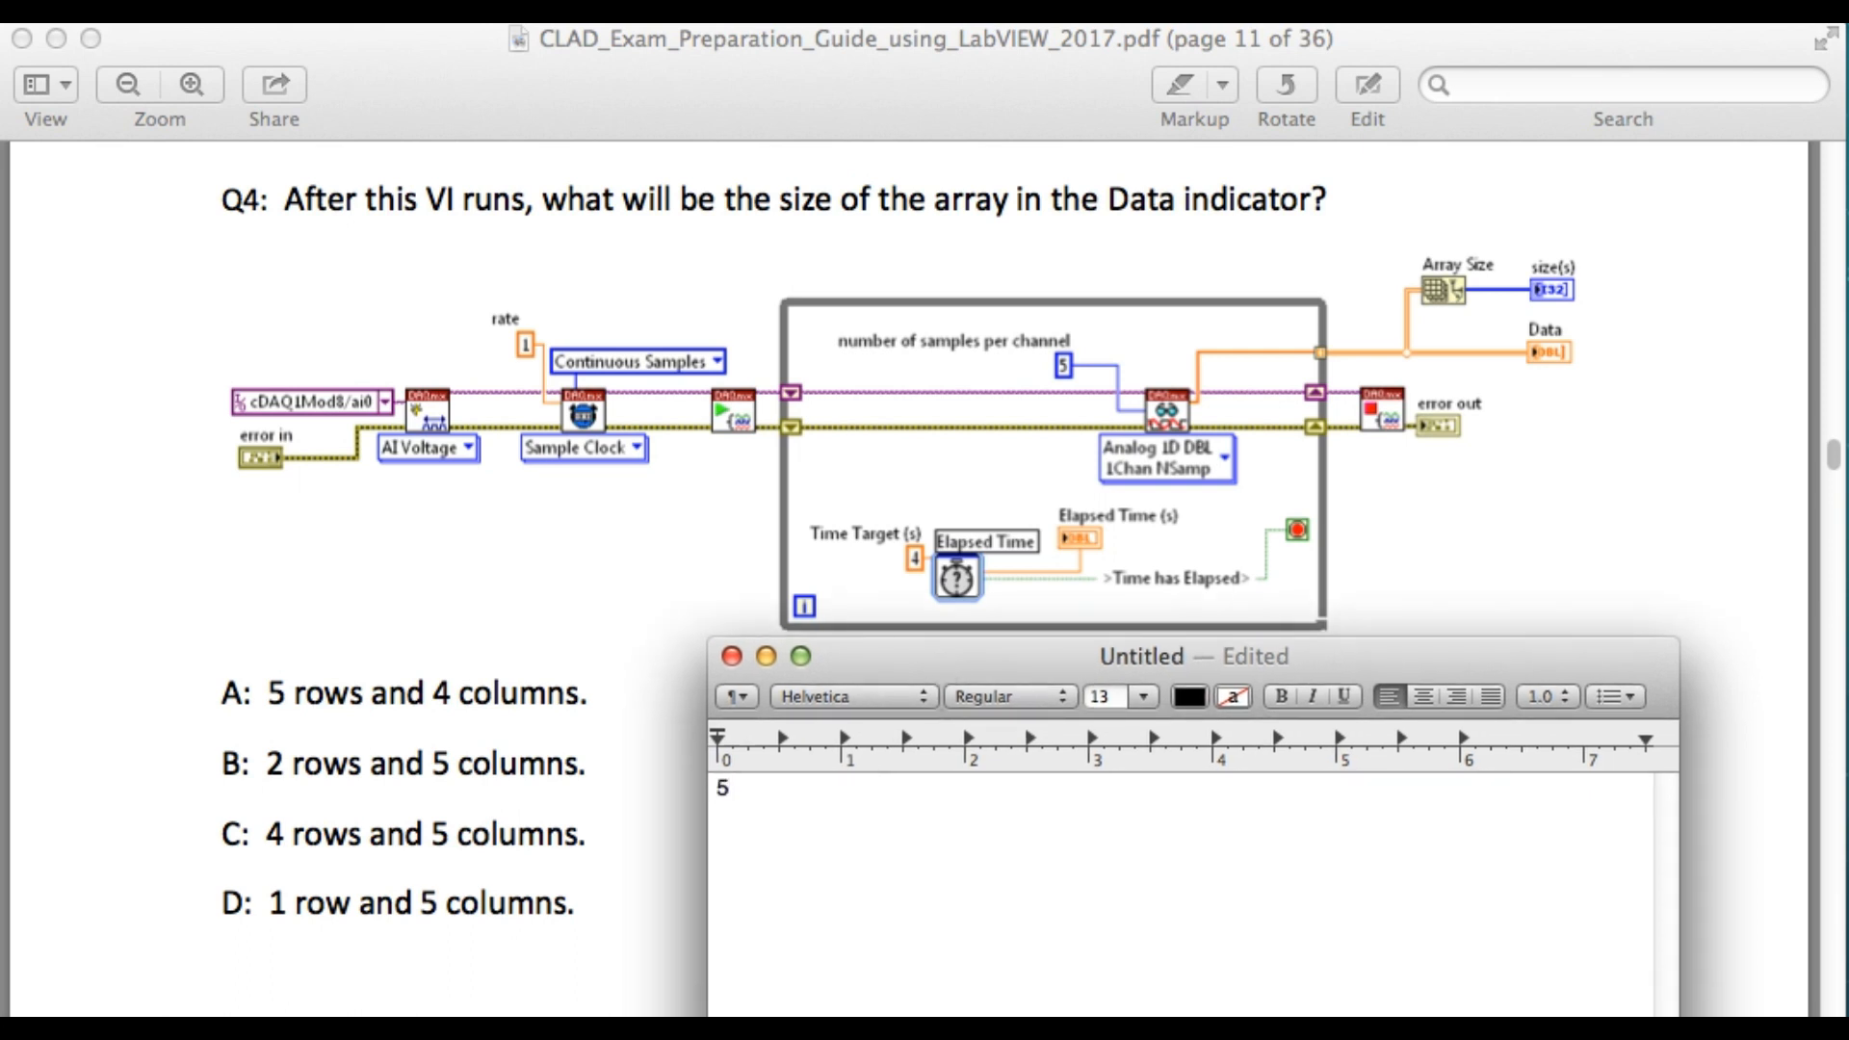
type("/1")
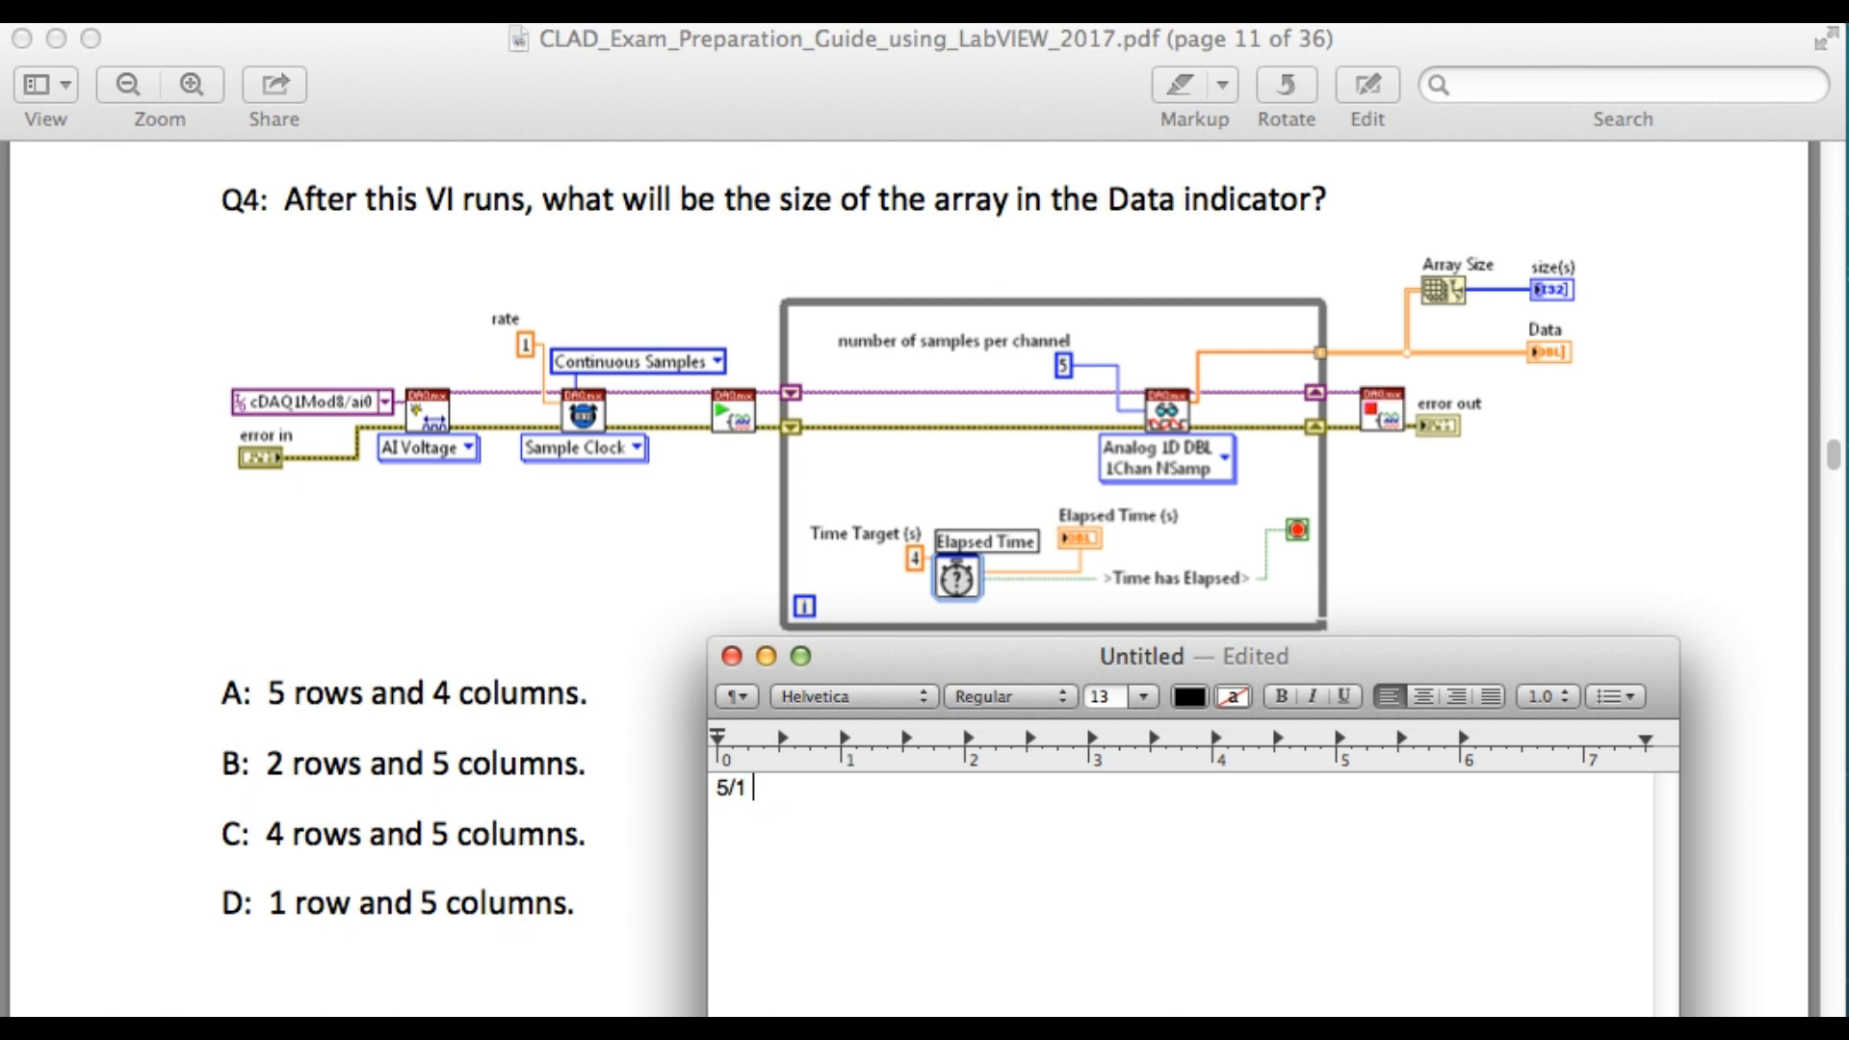
type("= 5 s")
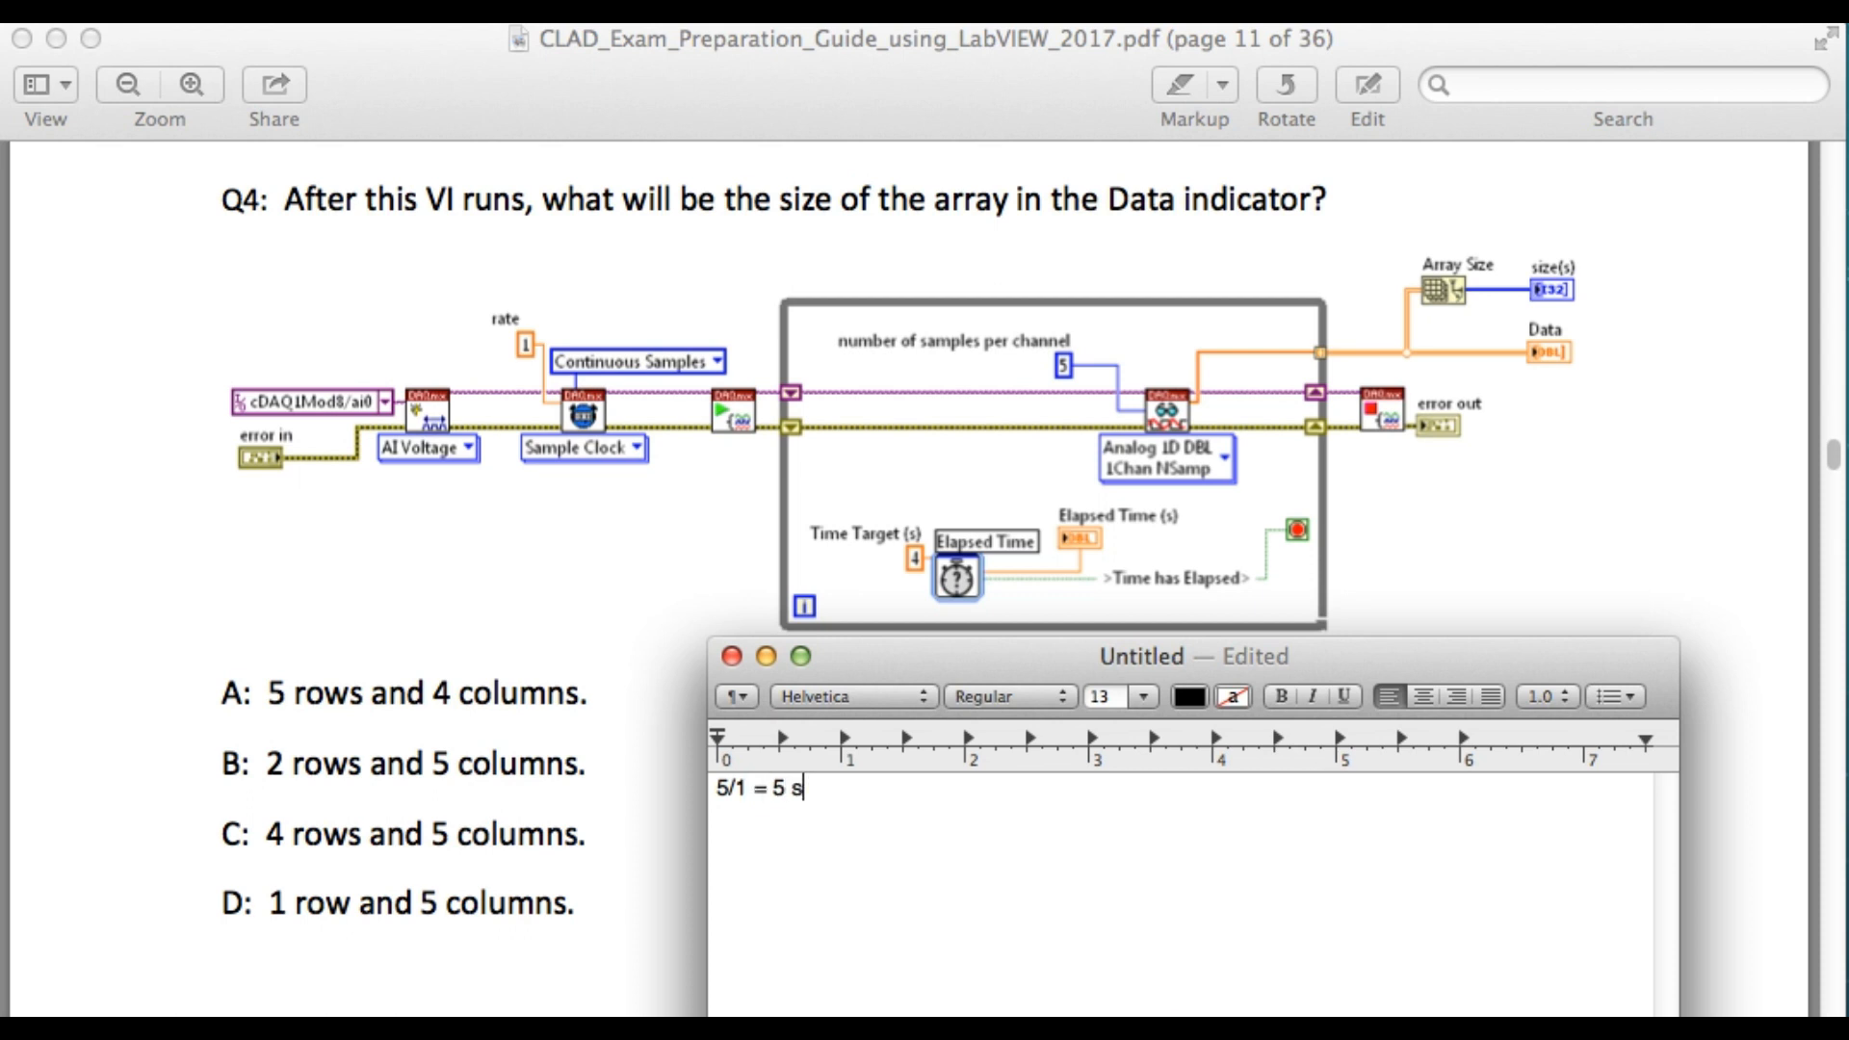
type("ec")
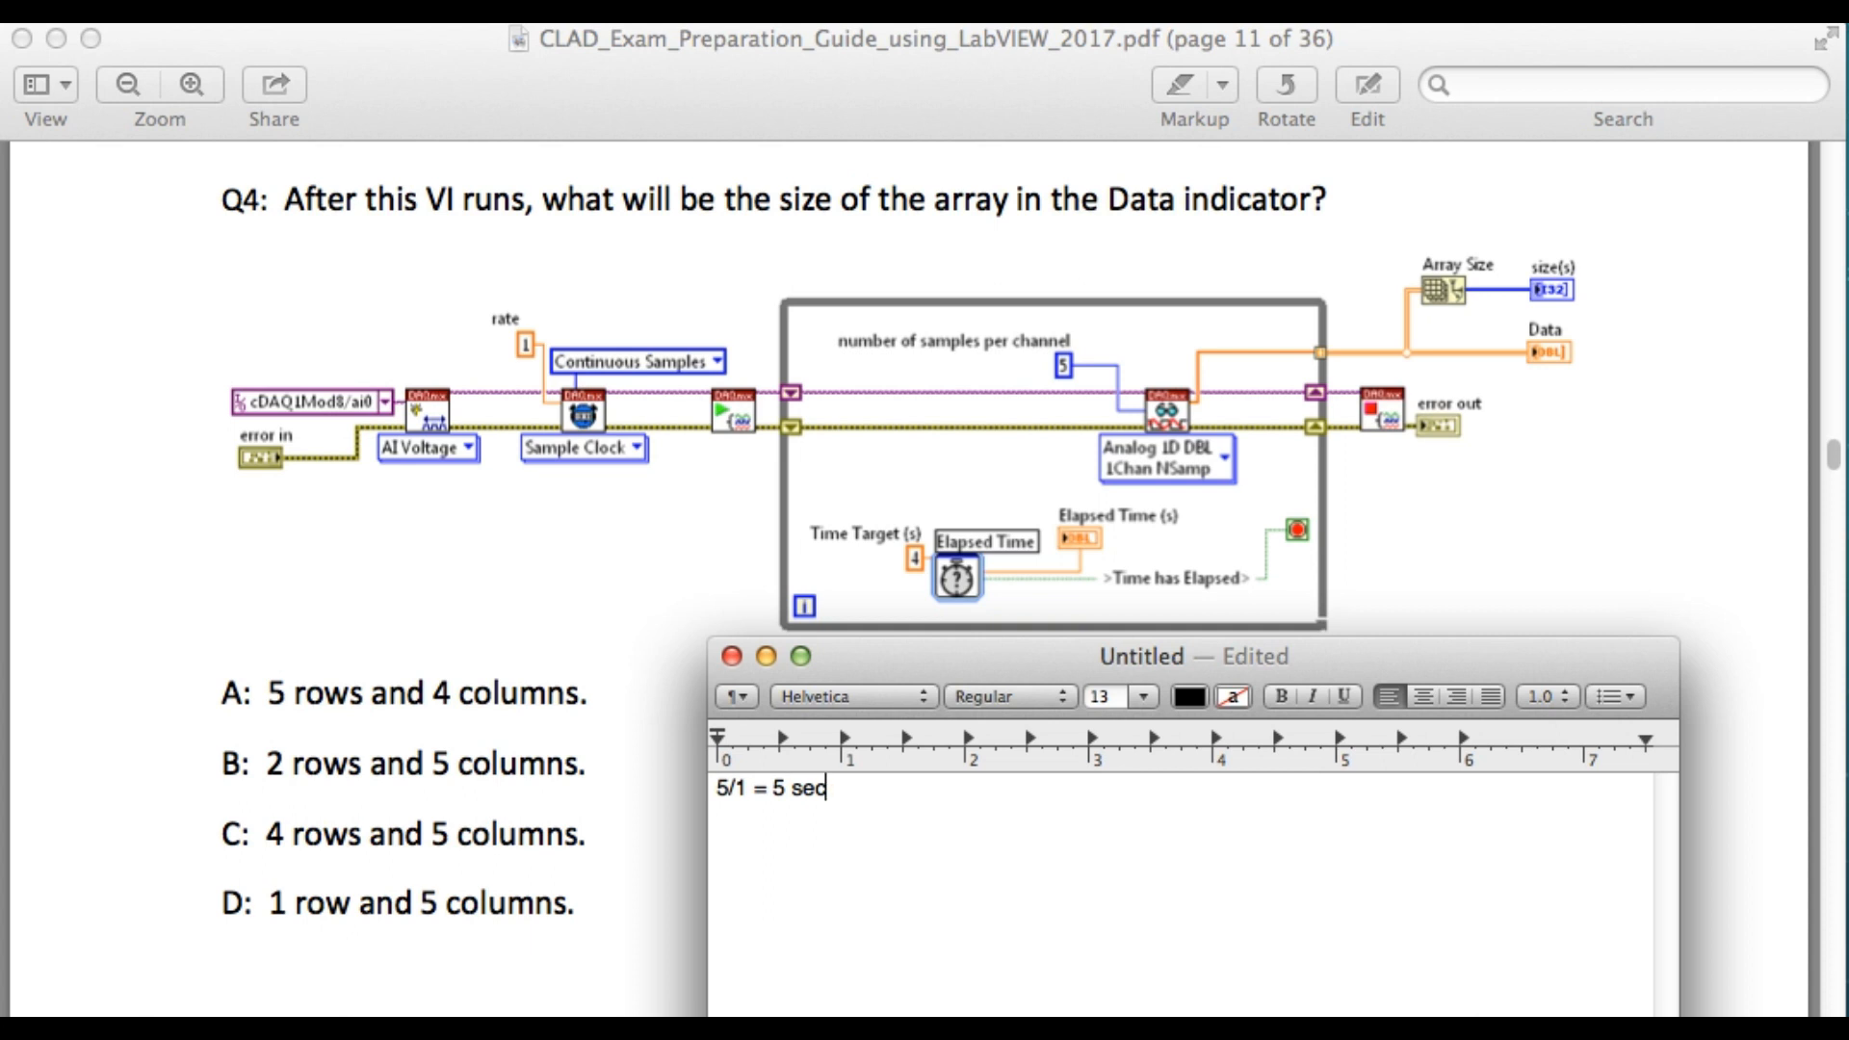
key("Return")
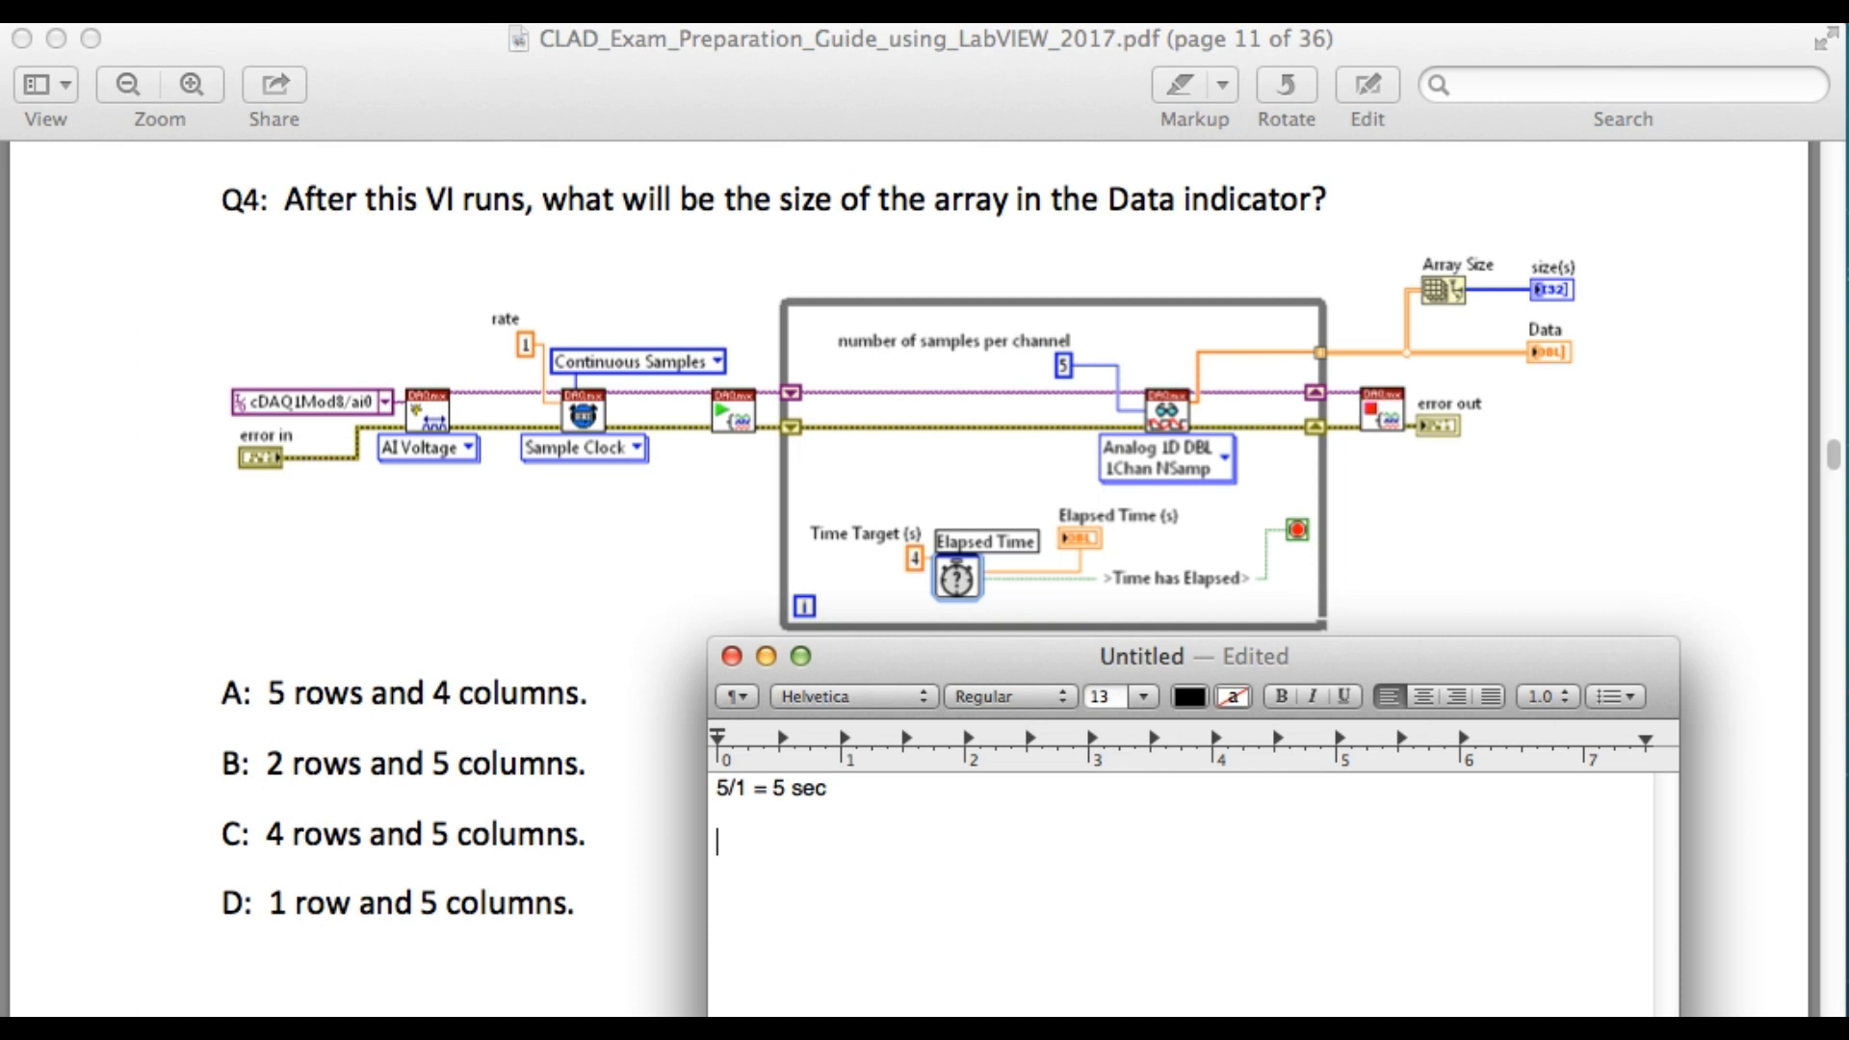
Step: Write the first iteration trace "i = 0; t = 0" on the second line
type("i = d")
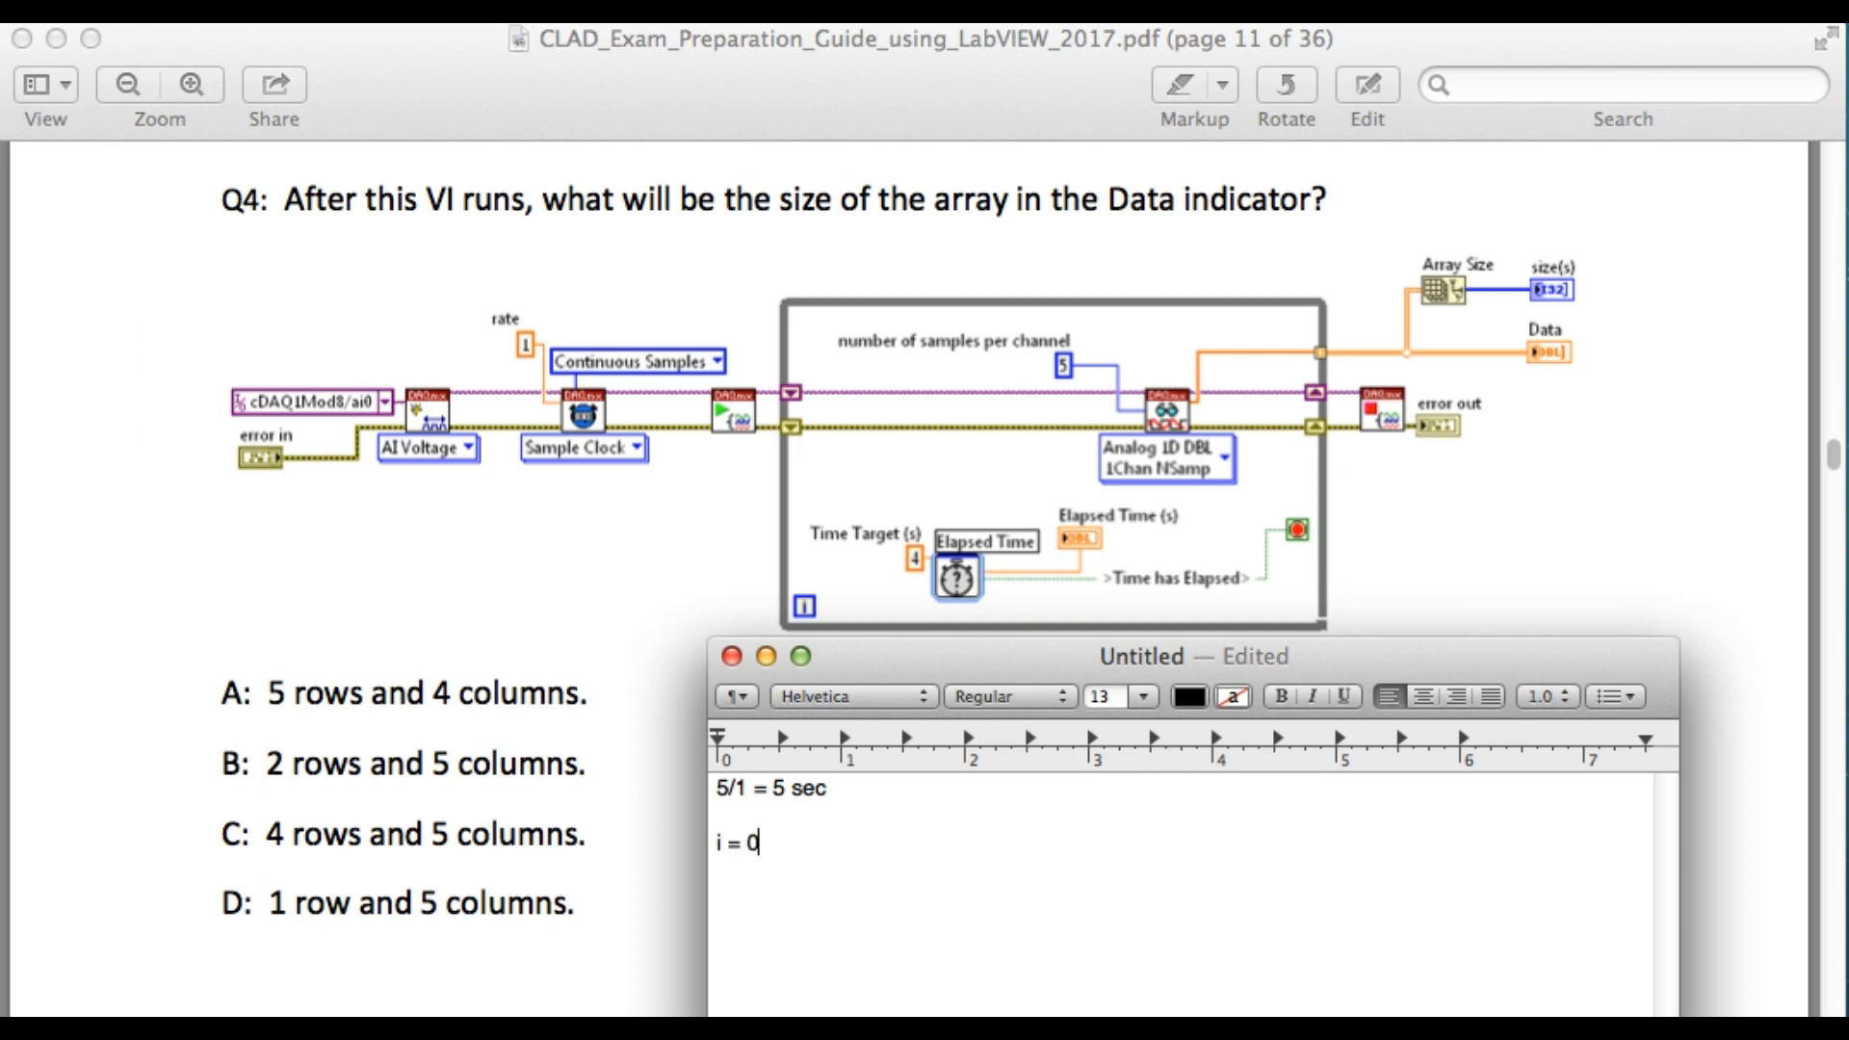
type("0;")
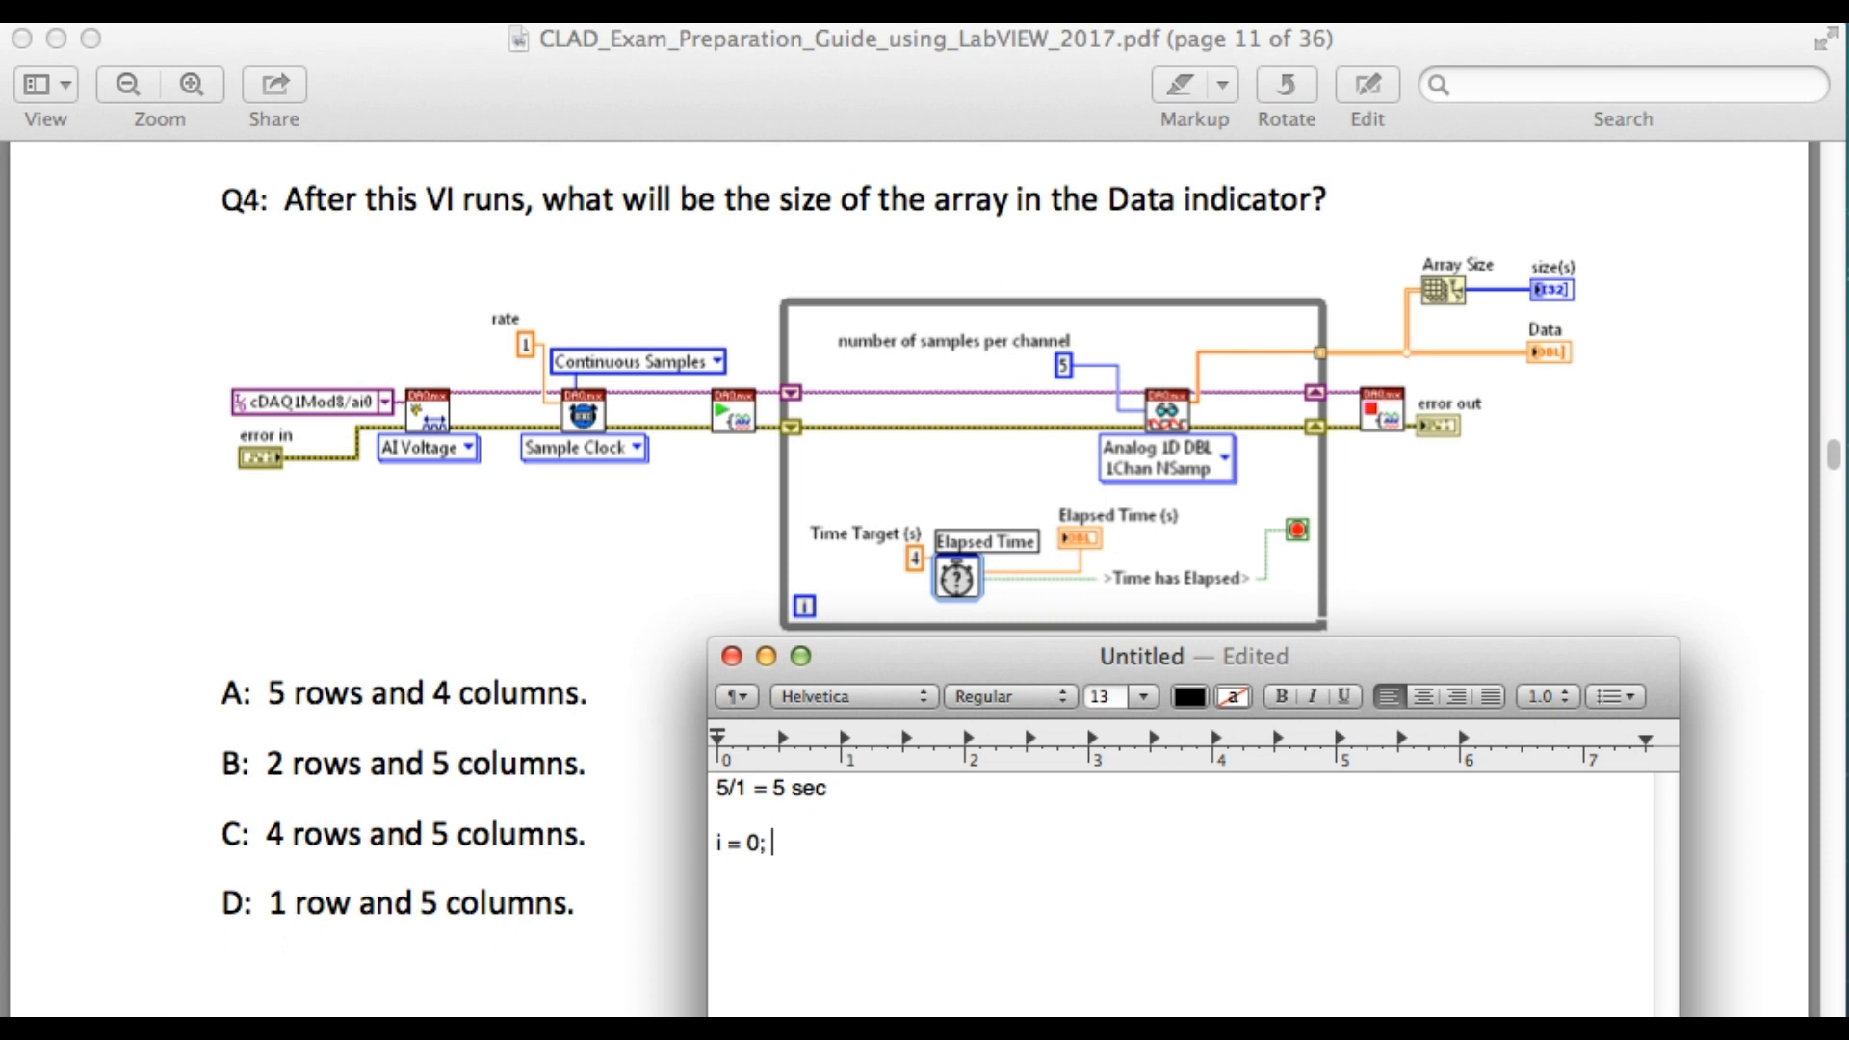
type("t =")
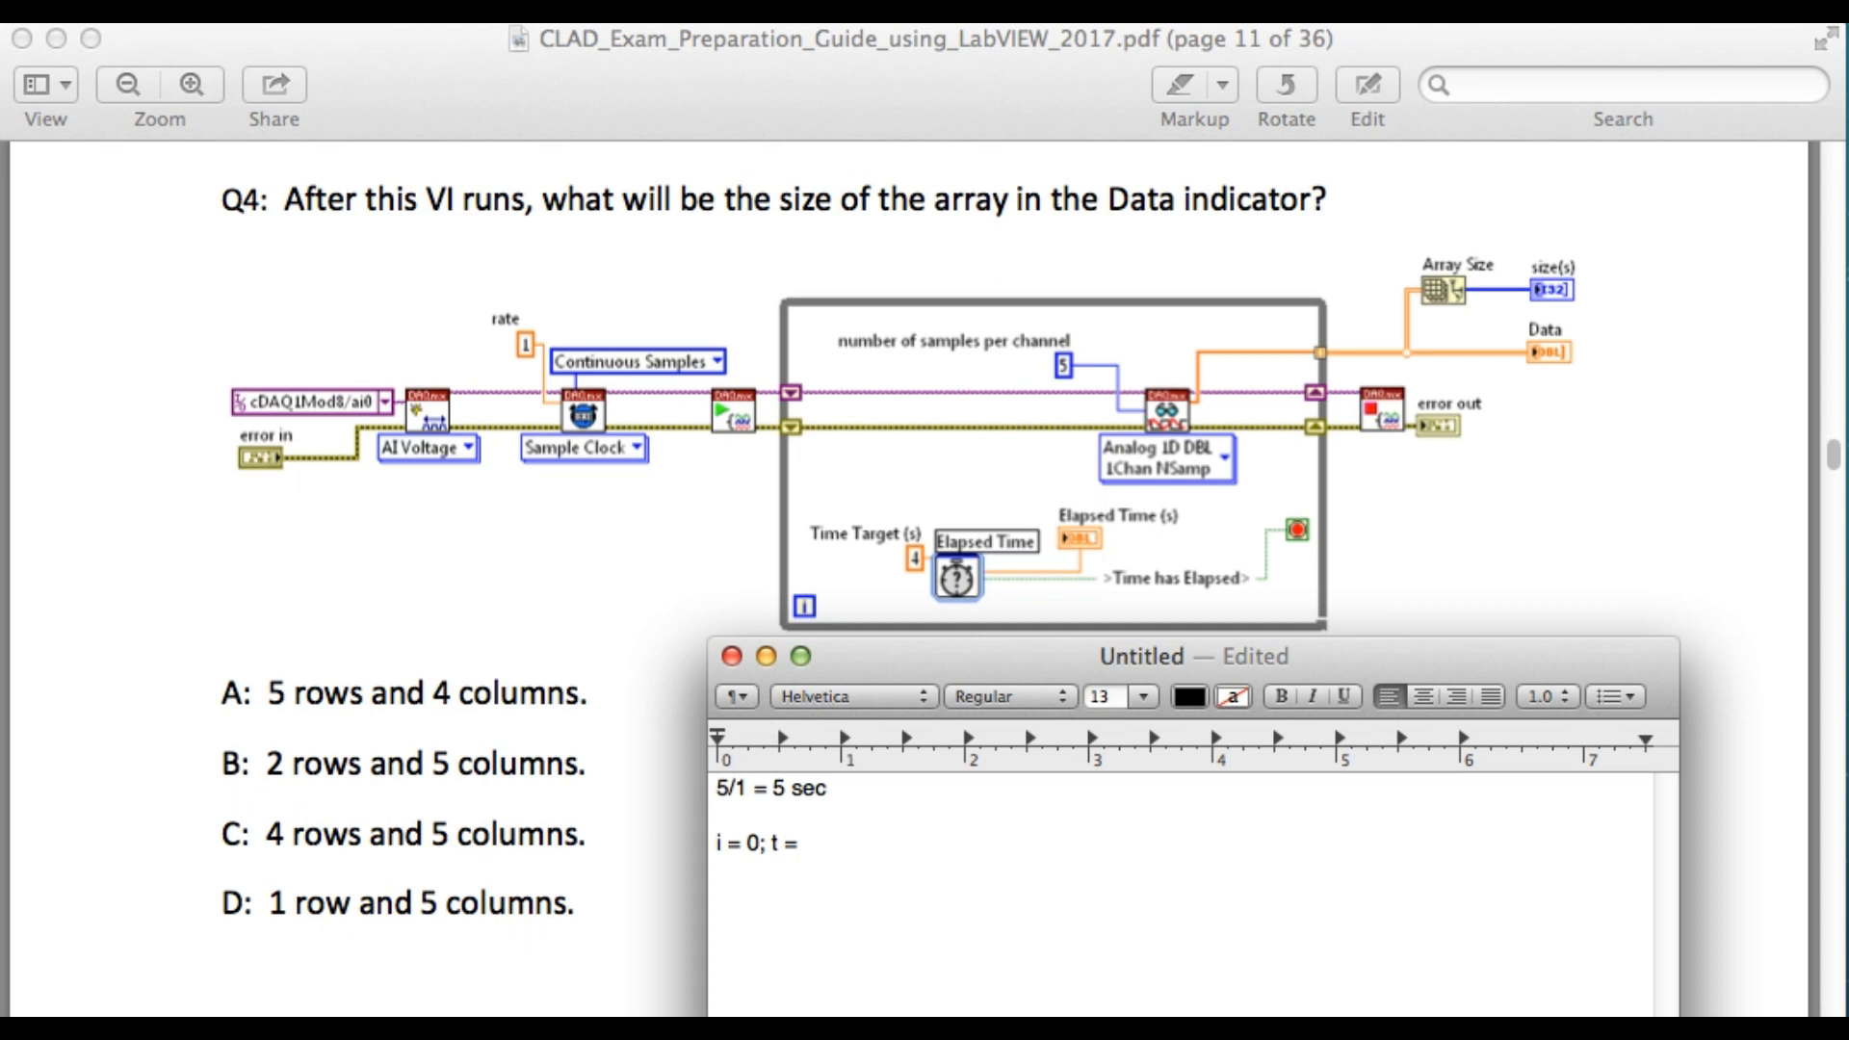
type("0")
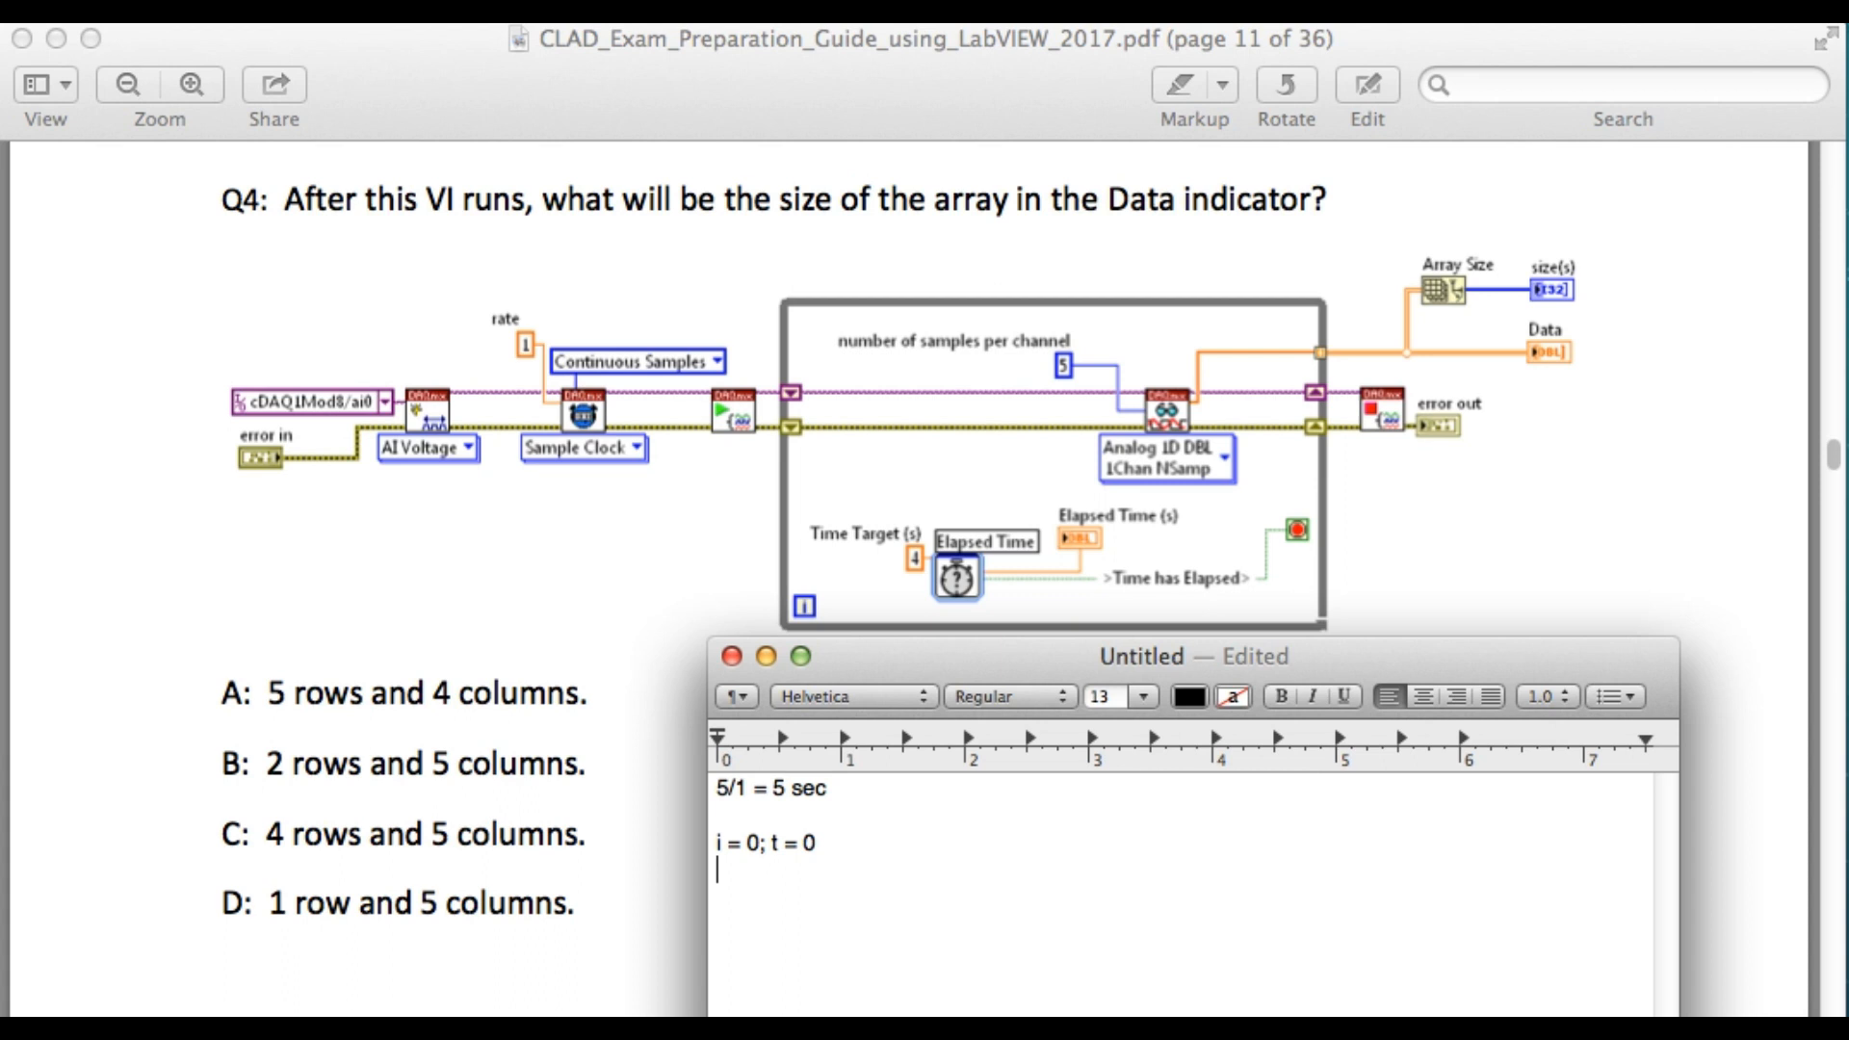
Step: Write the second iteration trace "i = 1; t = 5" on the third line
type("i =")
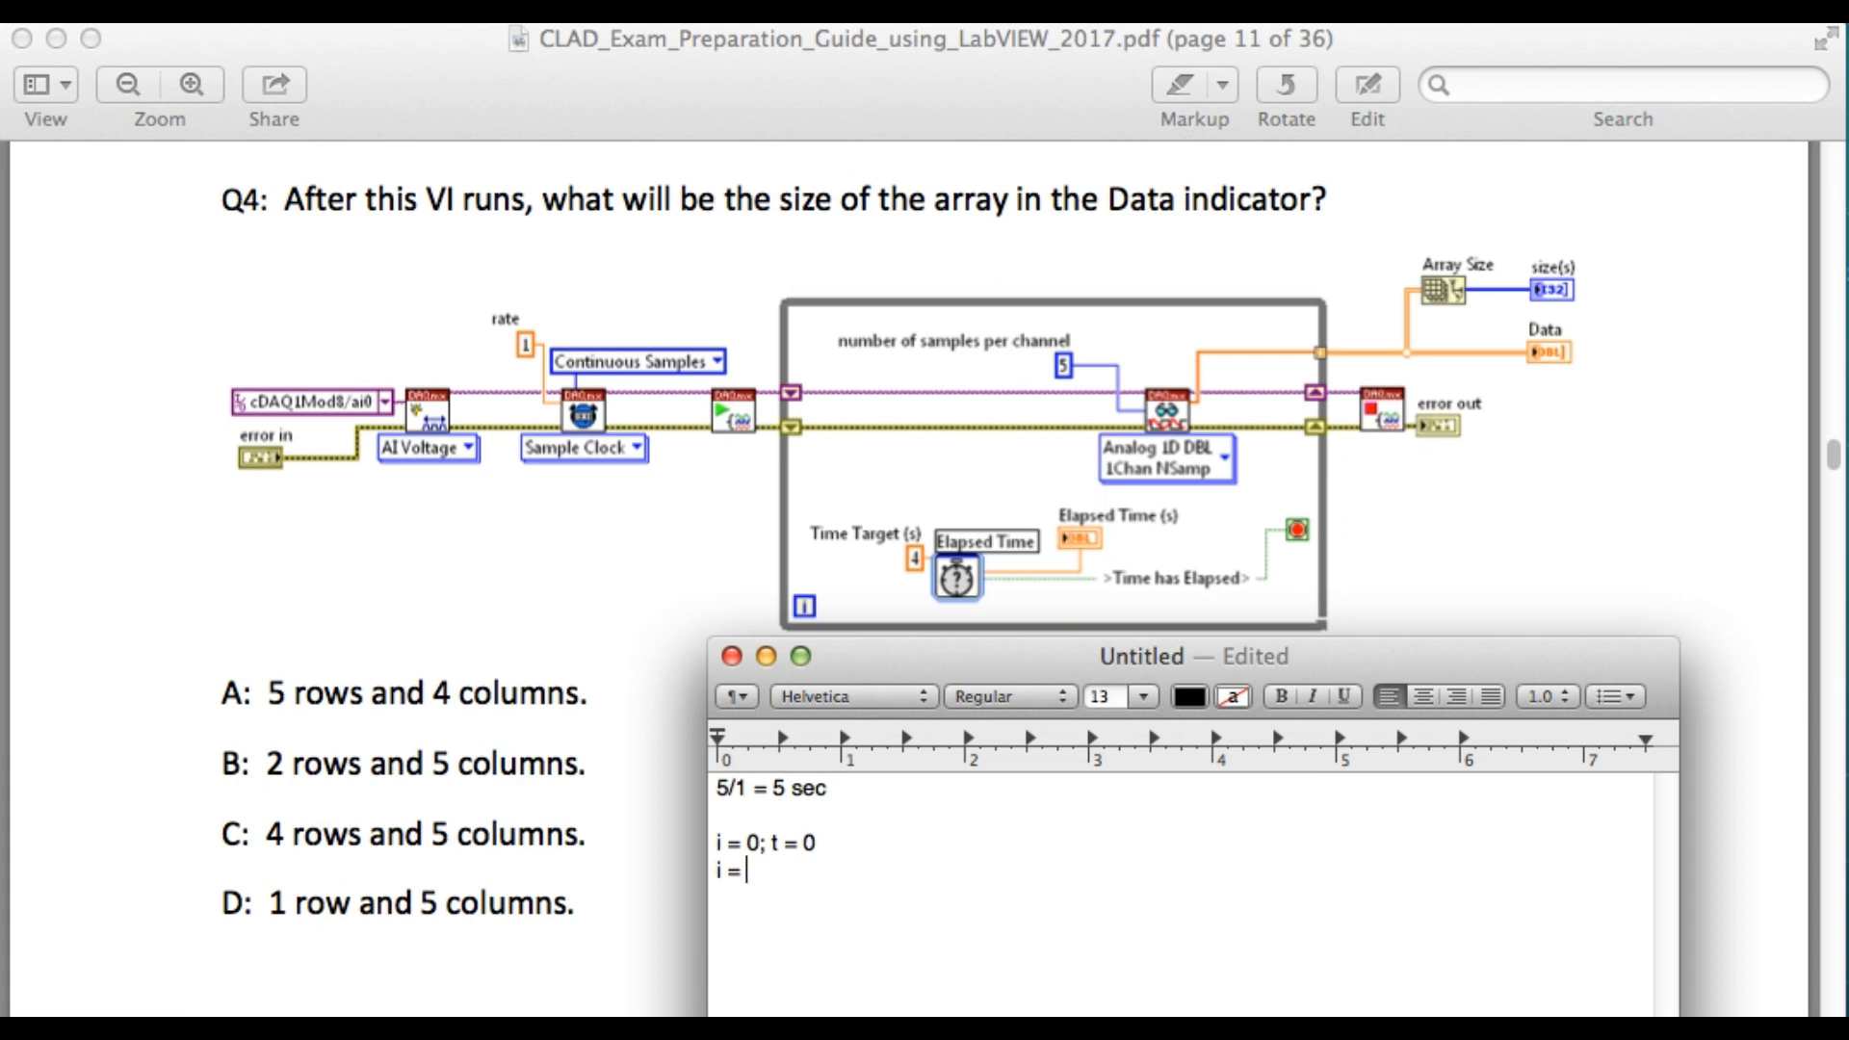
type("1;")
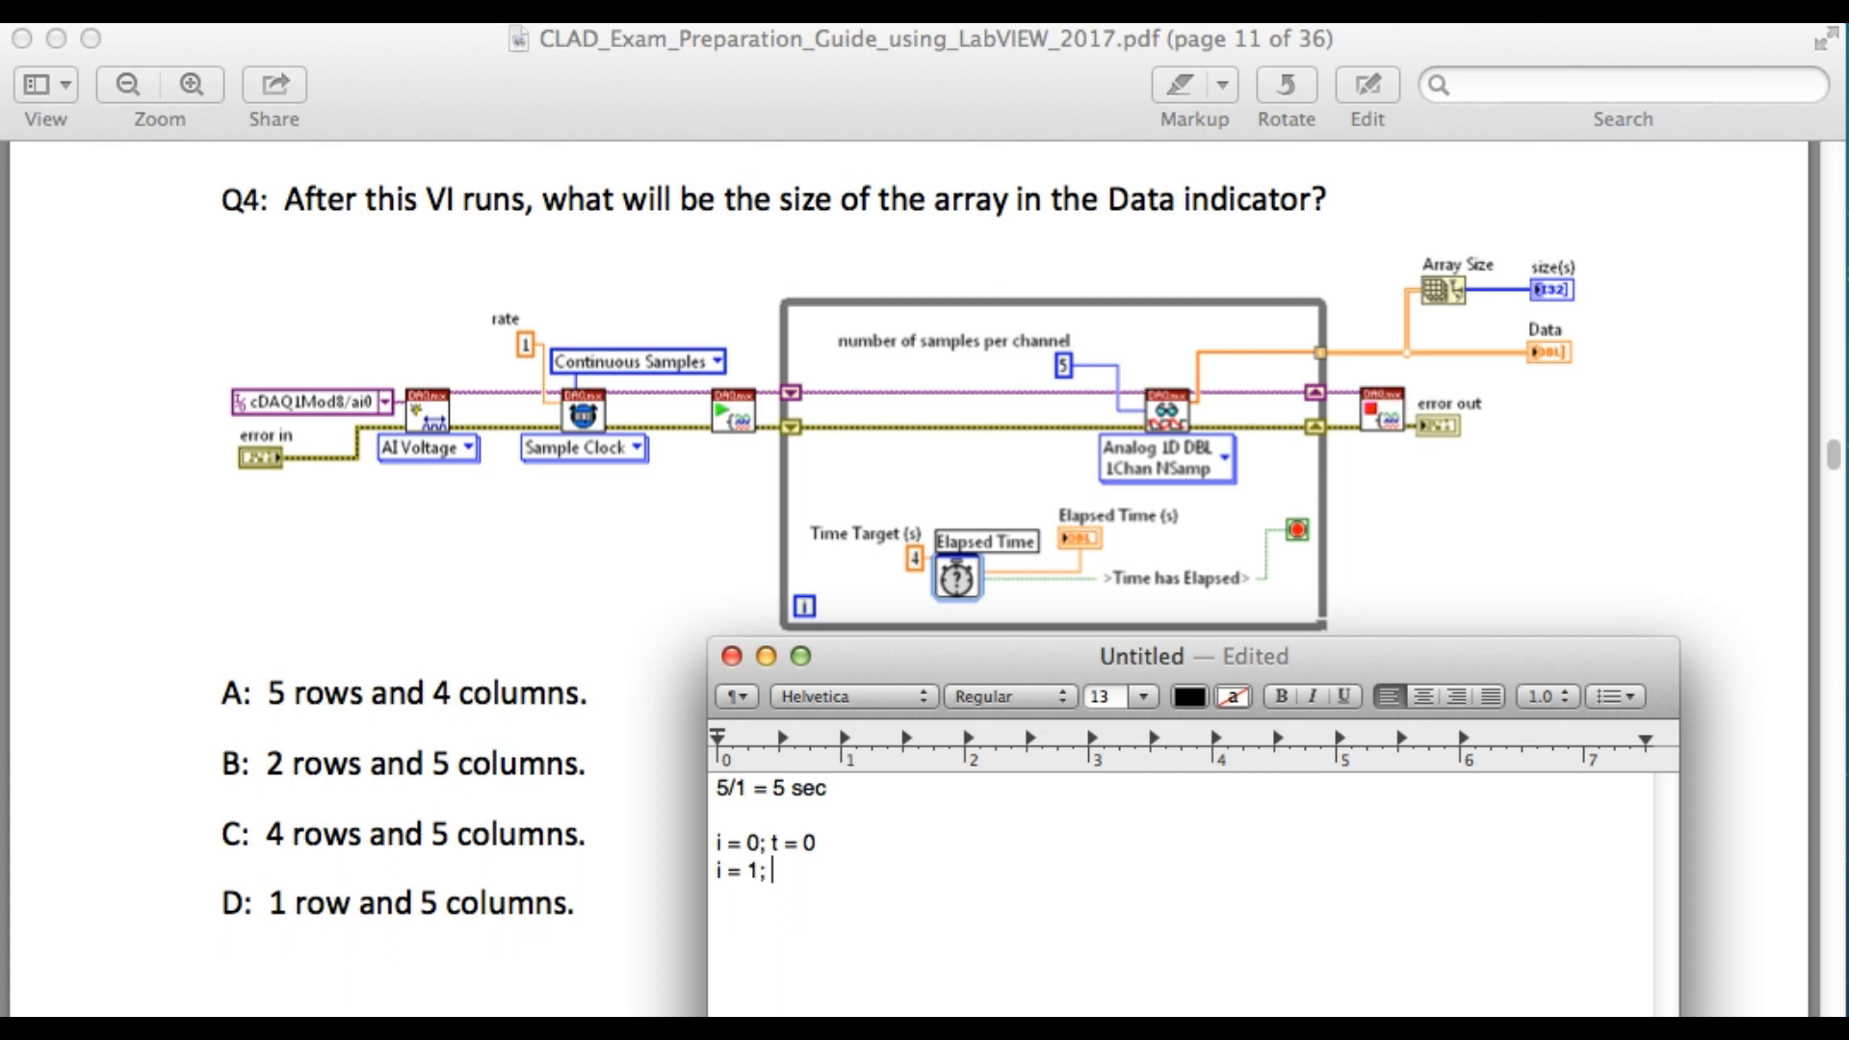
type("t =")
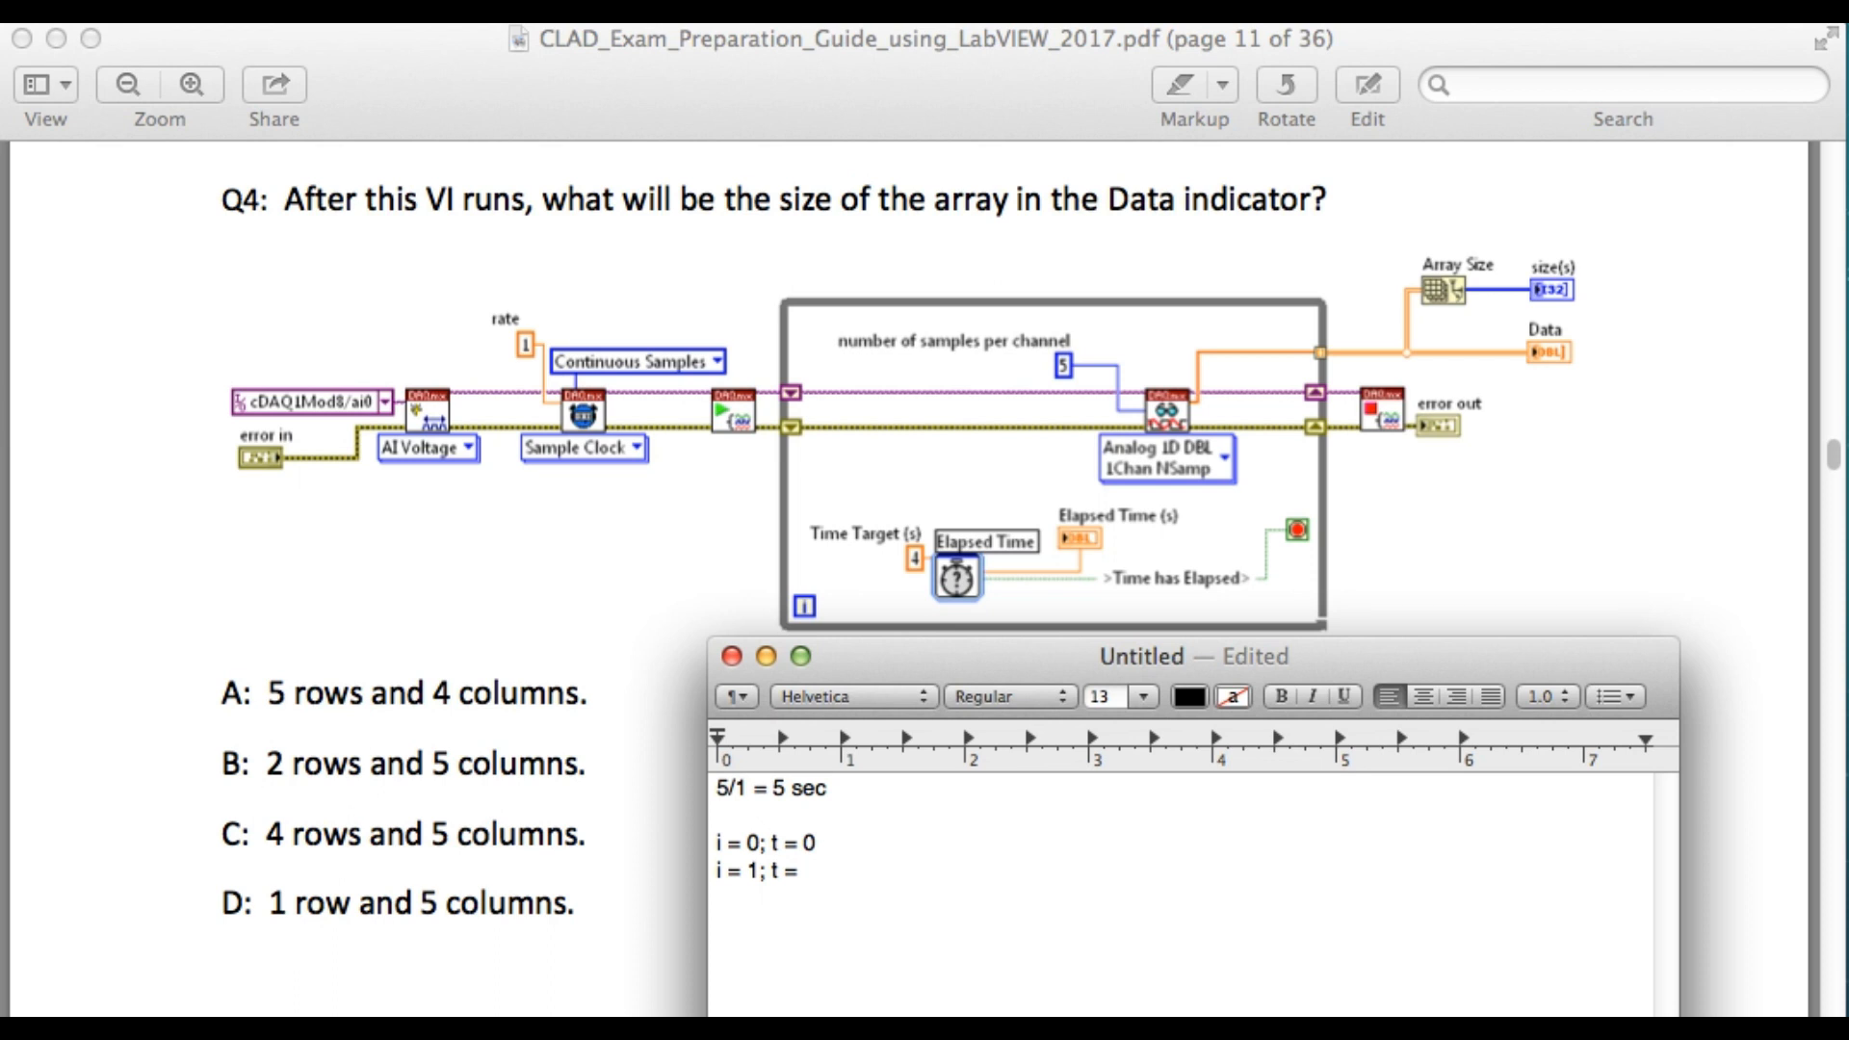
left_click(784, 898)
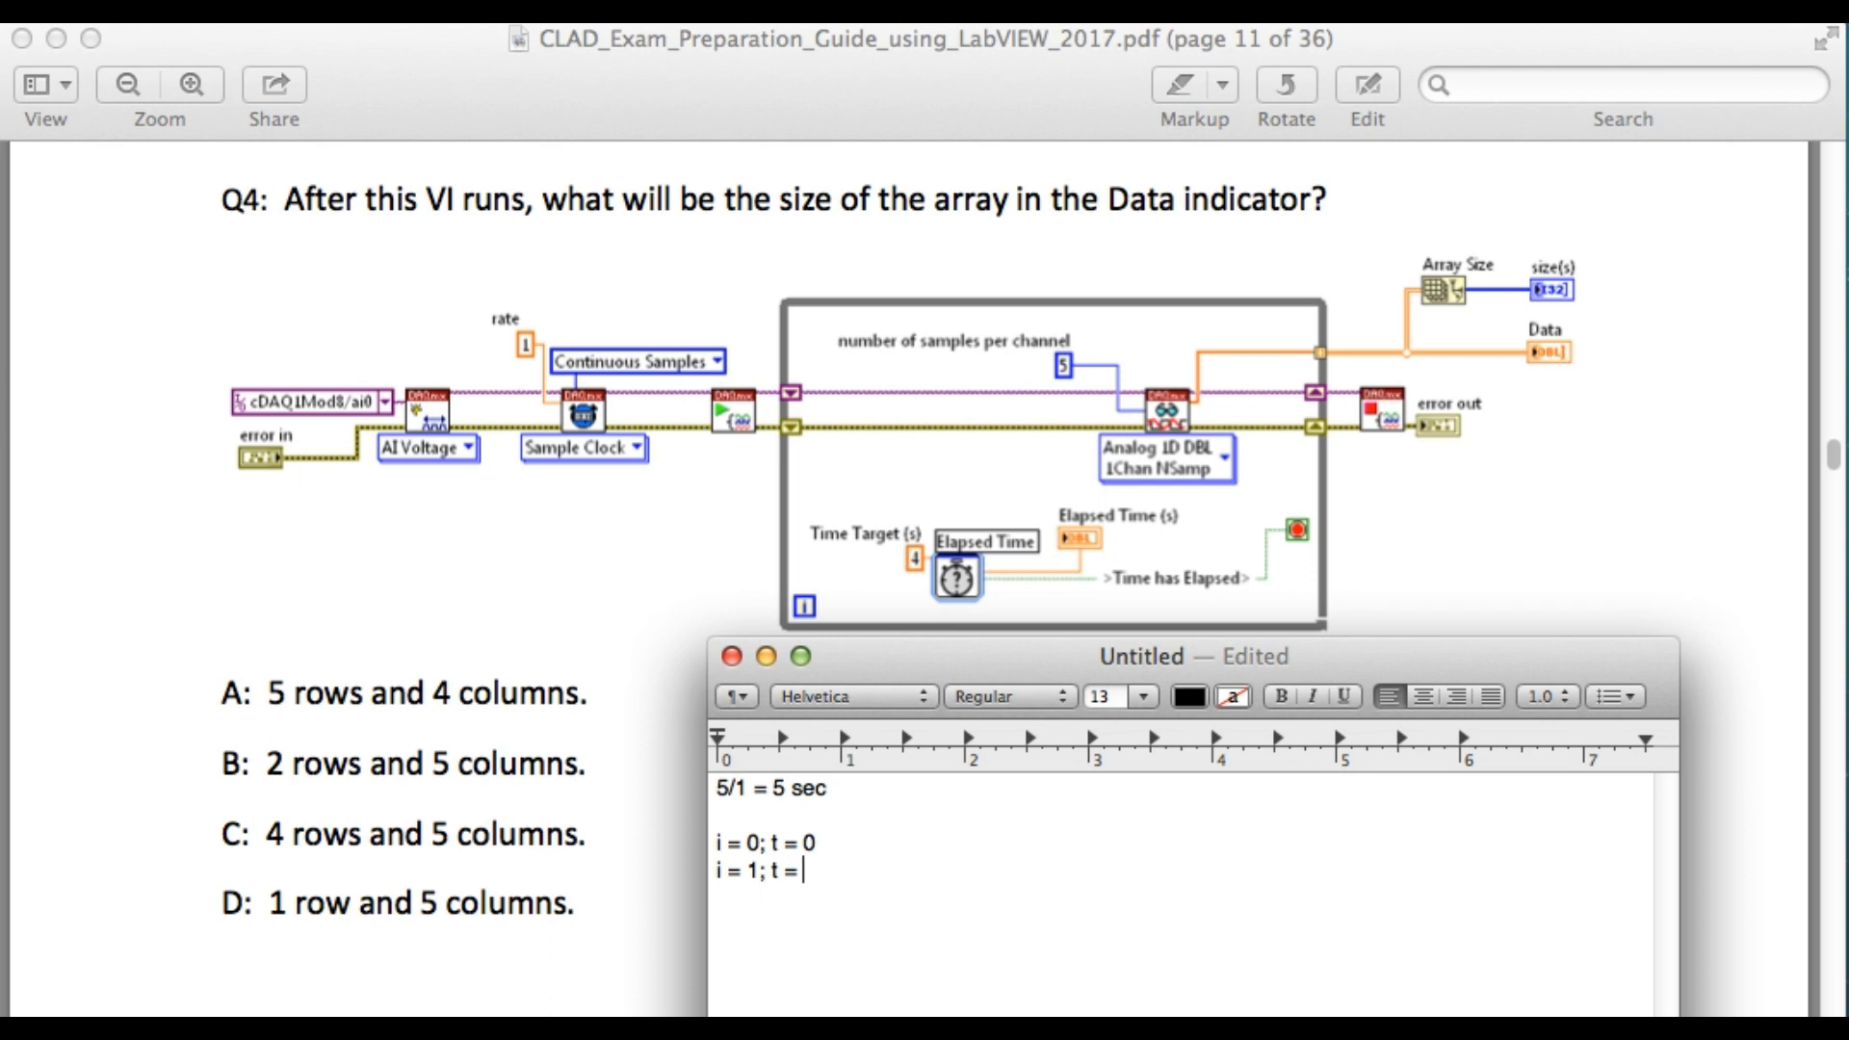
type("5")
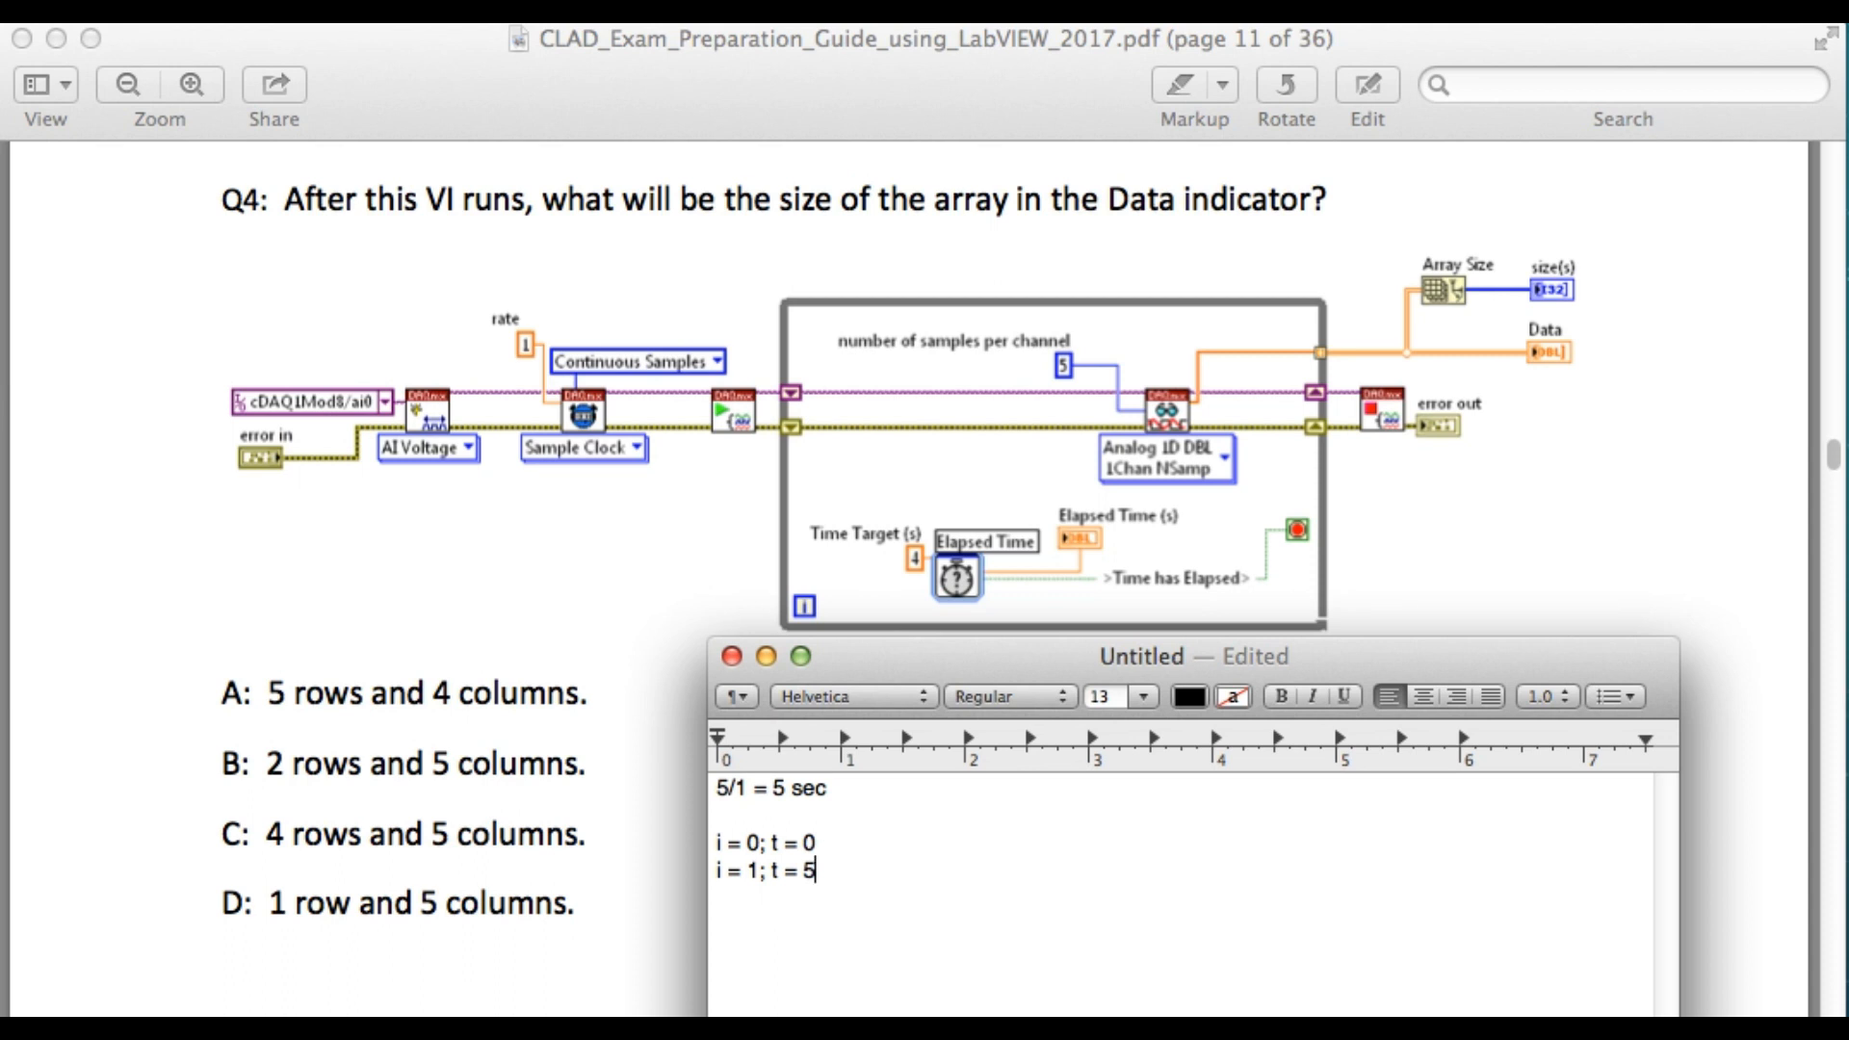
mouse_move(464, 793)
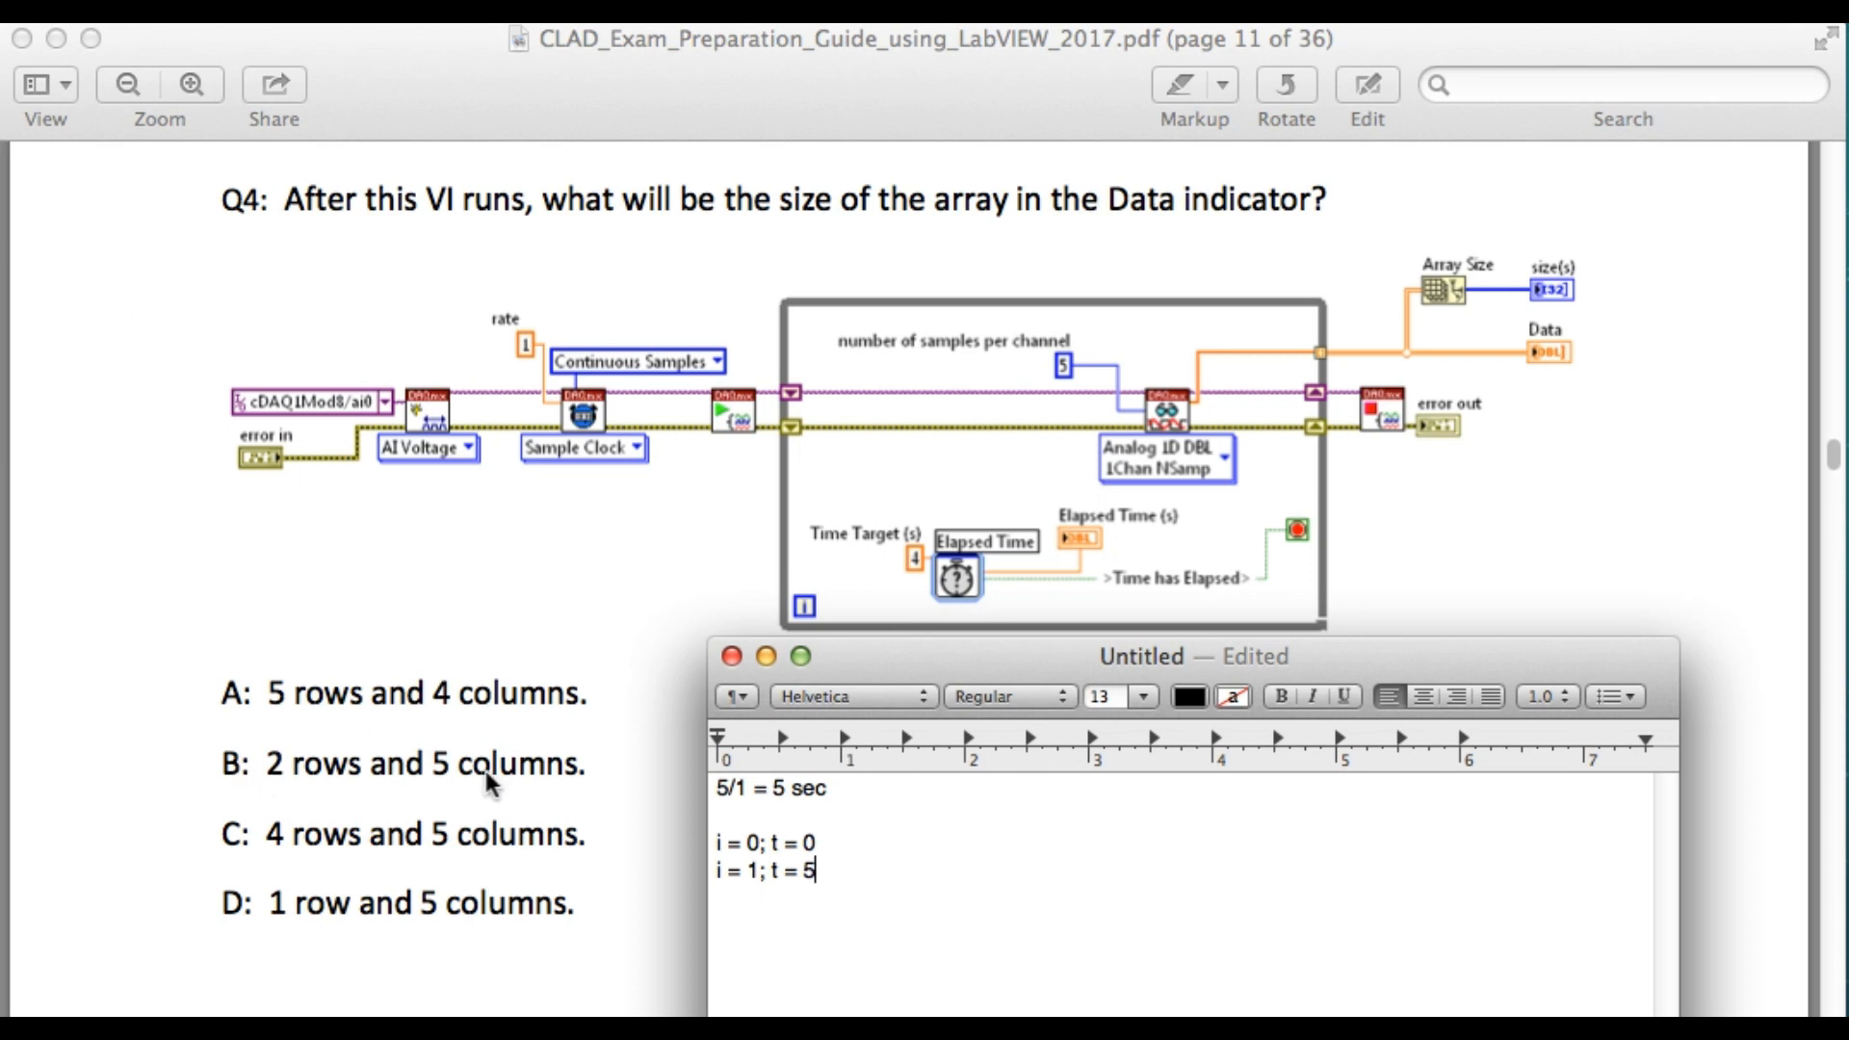